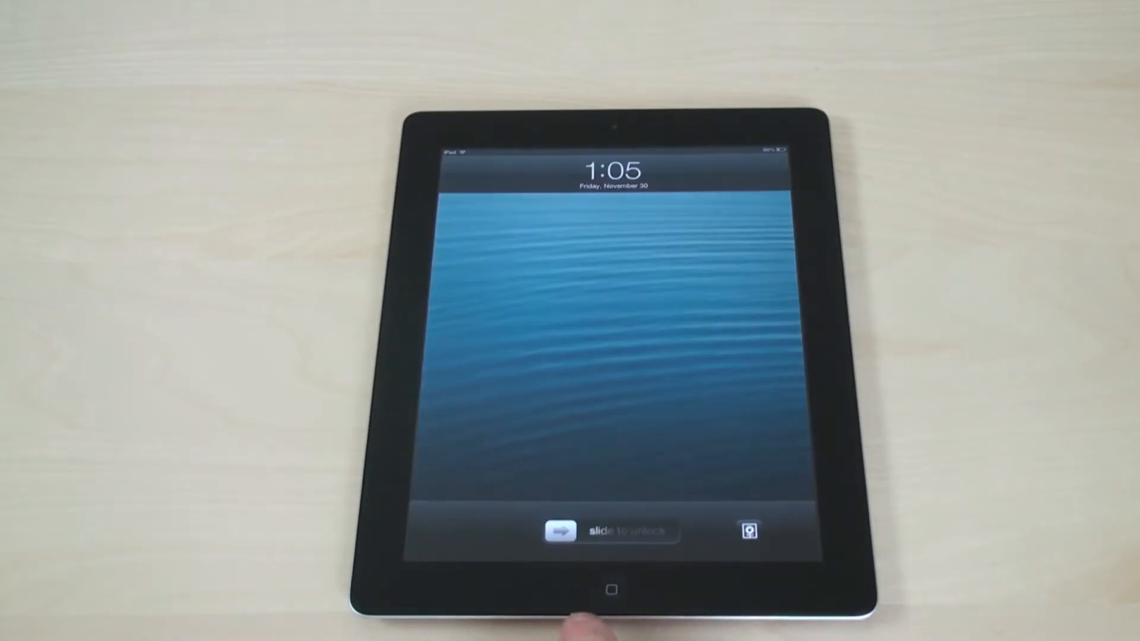
Step: Swipe the 'slide to unlock' slider right to reach the iOS 6 home screen
drag(564, 531, 690, 531)
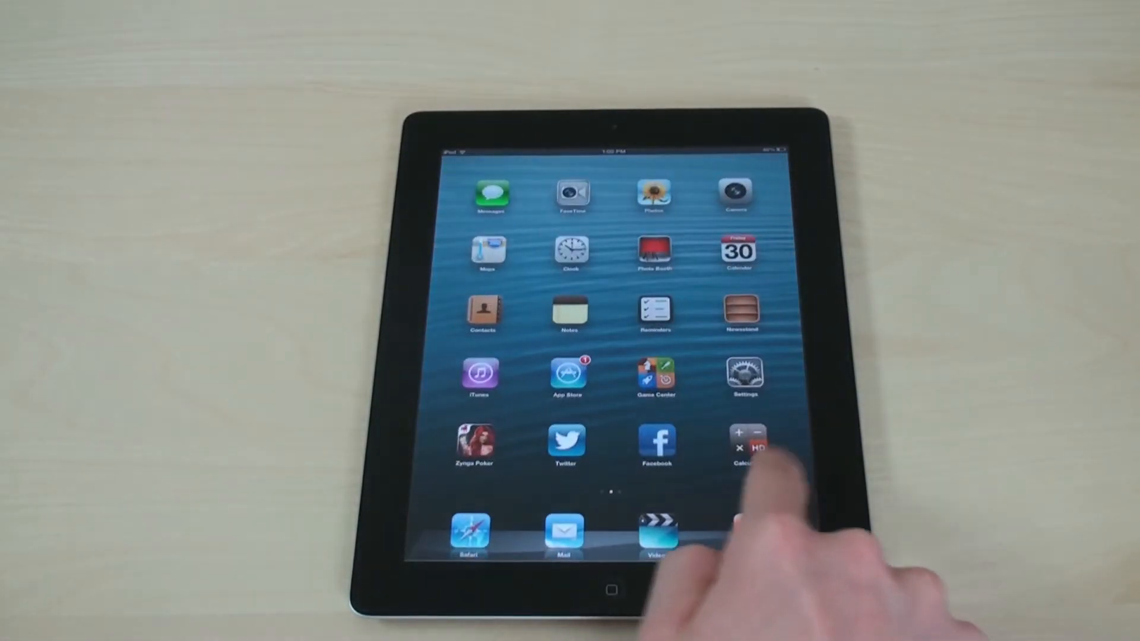